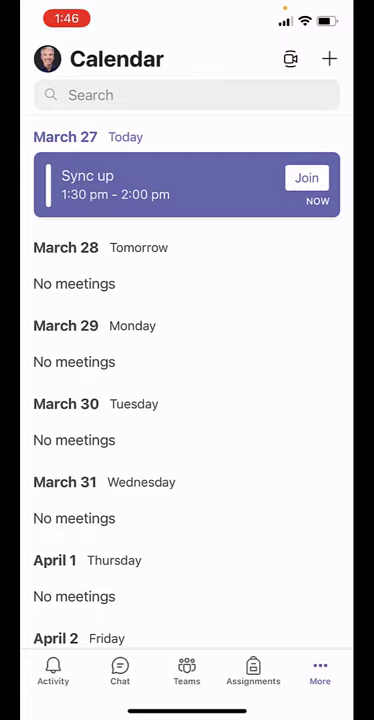
# Step: Join the Sync up meeting from the Calendar to reach its pre-join preview
pyautogui.click(308, 178)
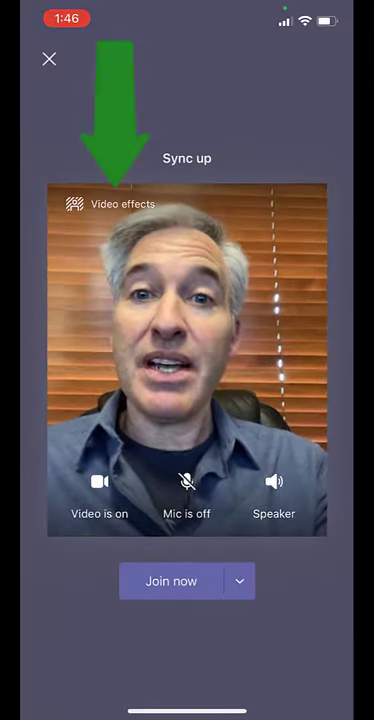
# Step: Preview the blocky game-world background, then the app icons background from Video effects
pyautogui.click(112, 204)
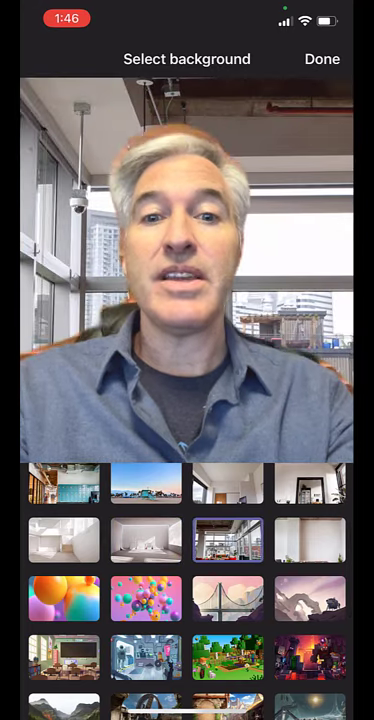
pyautogui.click(228, 656)
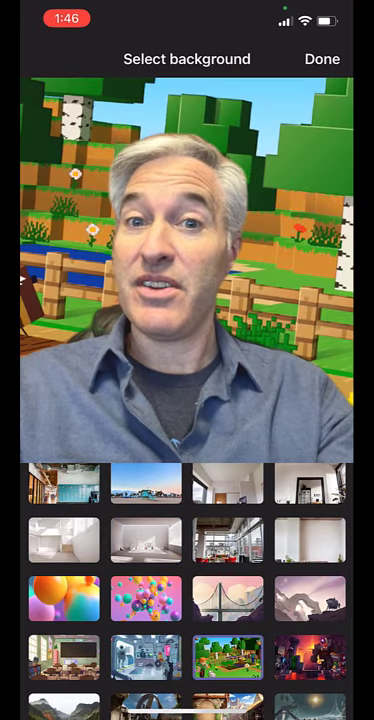
pyautogui.scroll(-3)
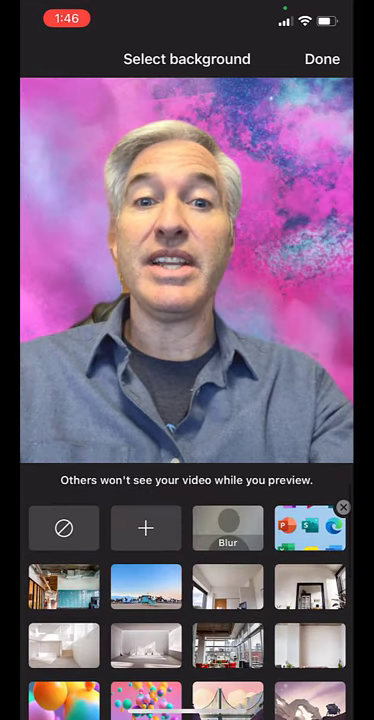
pyautogui.click(310, 528)
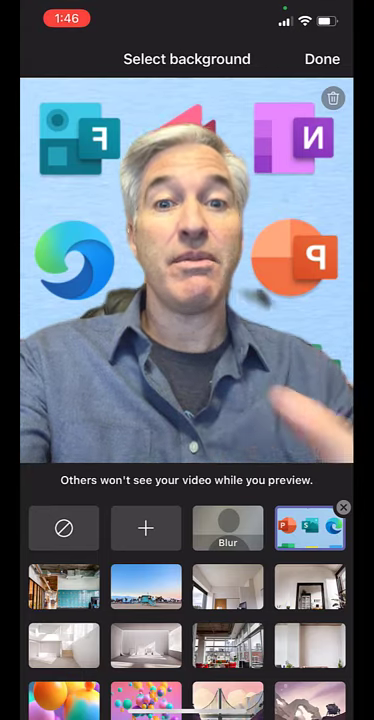
# Step: Preview the blurred room background, then settle back on the game-world scene
pyautogui.click(228, 528)
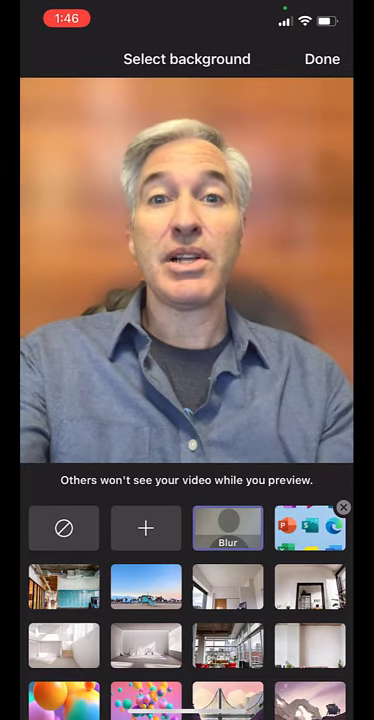
pyautogui.scroll(-3)
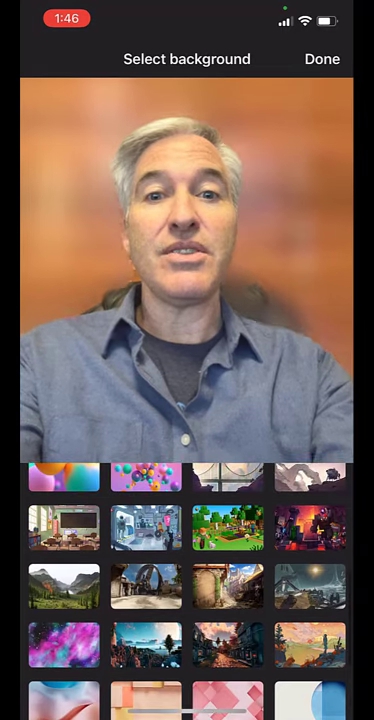
pyautogui.click(228, 528)
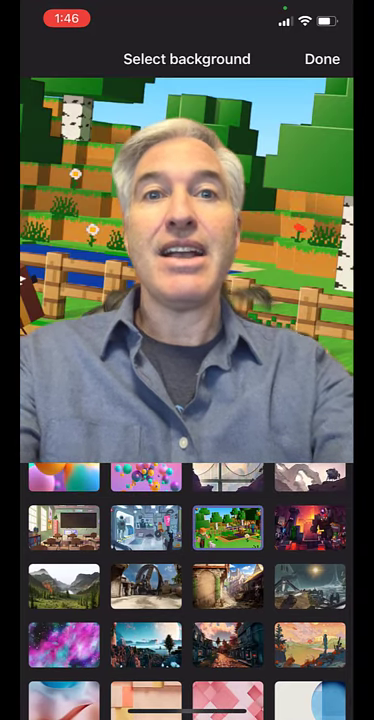
pyautogui.click(322, 58)
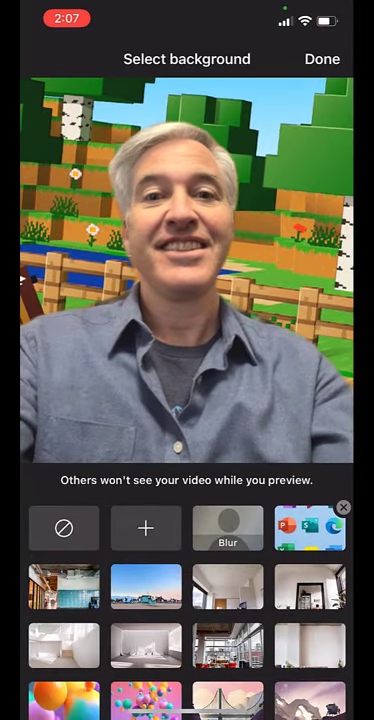
# Step: Upload the canyon photo from the Backgrounds album as the background and enter the meeting
pyautogui.click(144, 612)
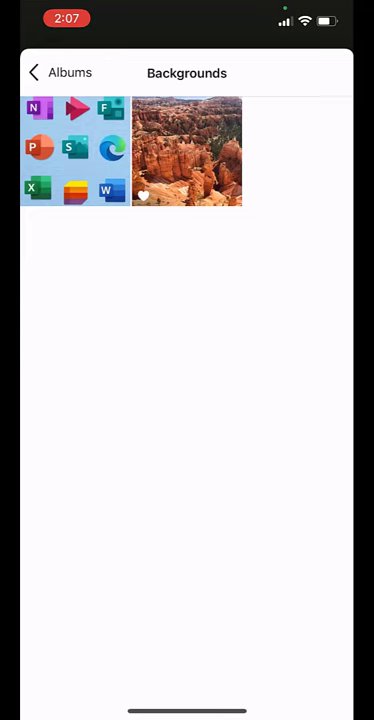
pyautogui.click(186, 150)
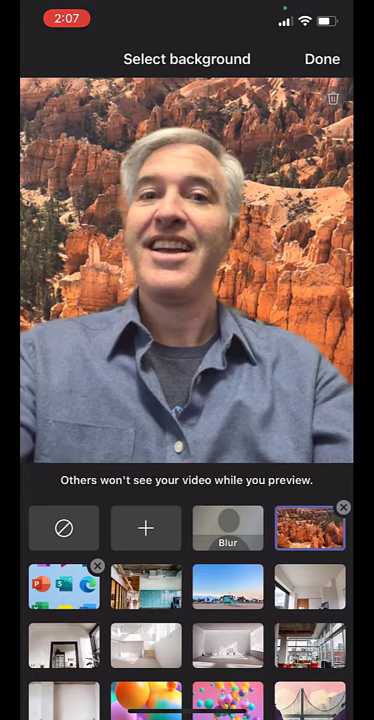
pyautogui.click(322, 58)
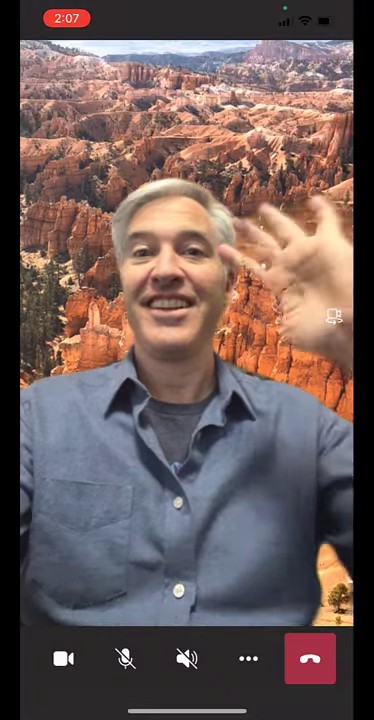